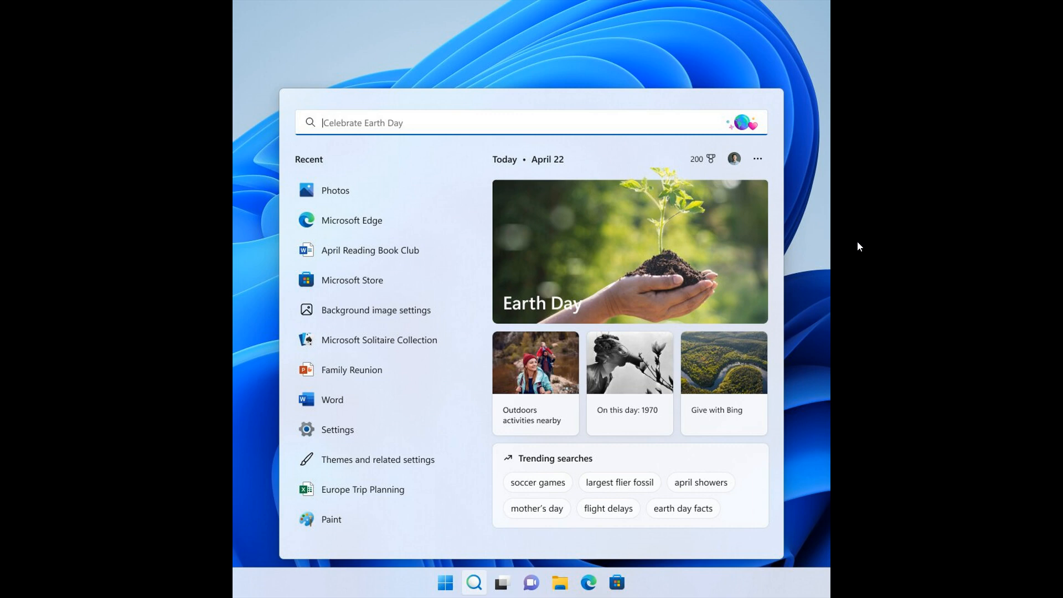
{"action": "mouse_move", "coordinate": [745, 211]}
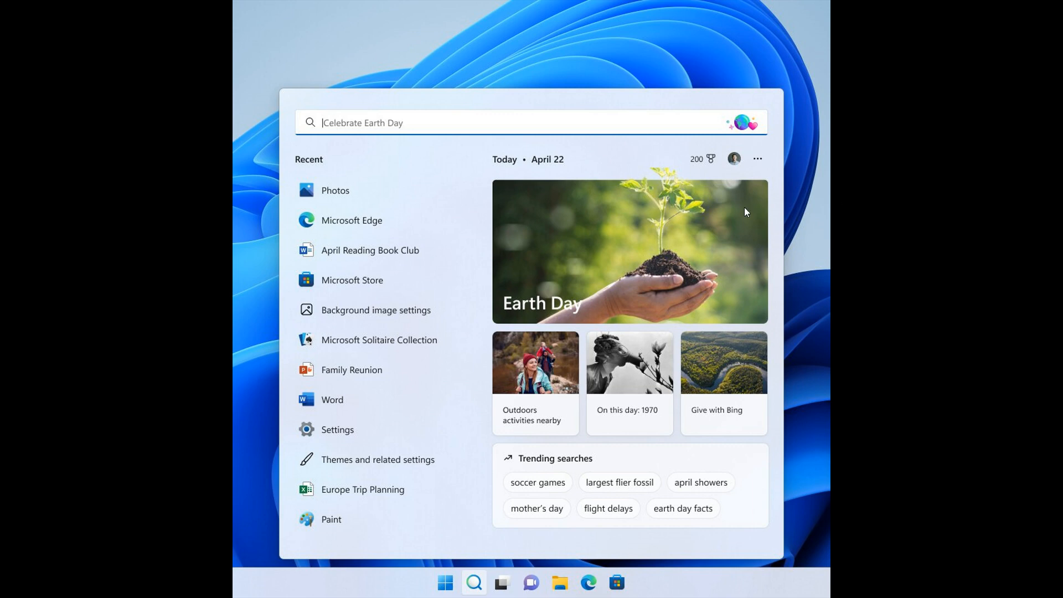
{"action": "mouse_move", "coordinate": [690, 223]}
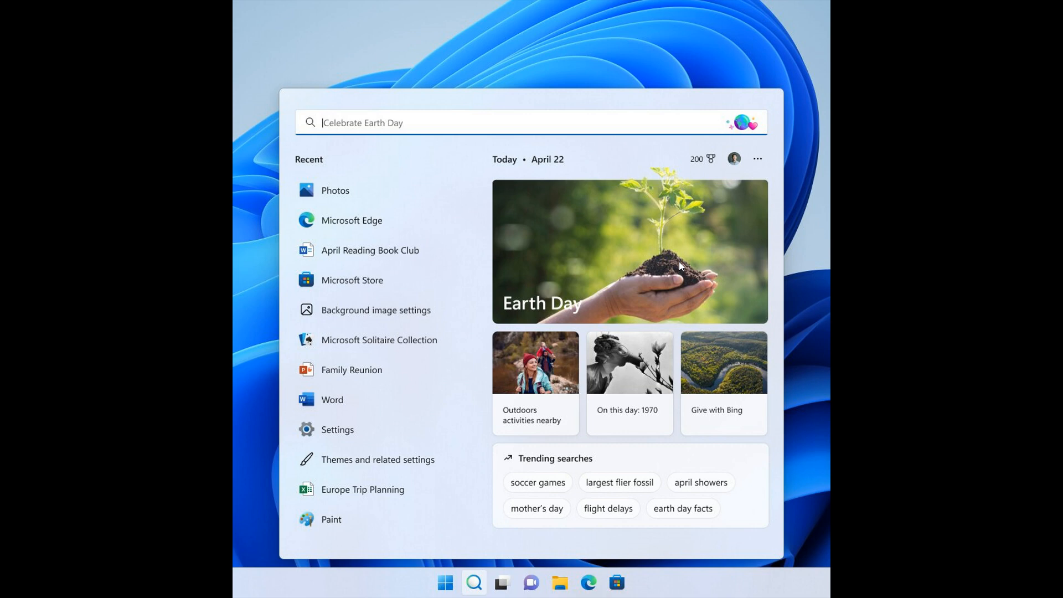
{"action": "mouse_move", "coordinate": [633, 249]}
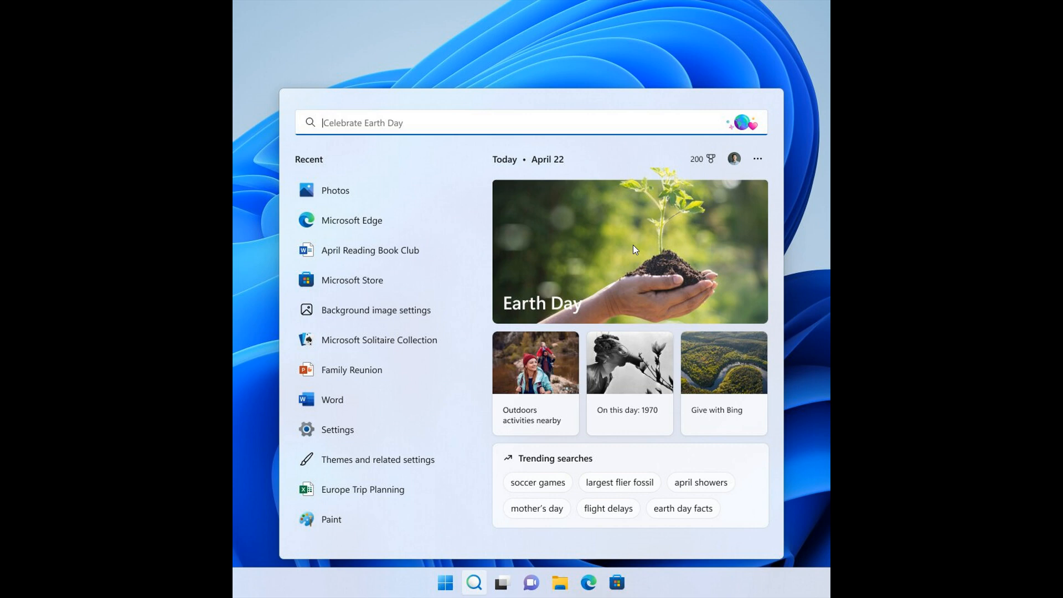
{"action": "mouse_move", "coordinate": [618, 237]}
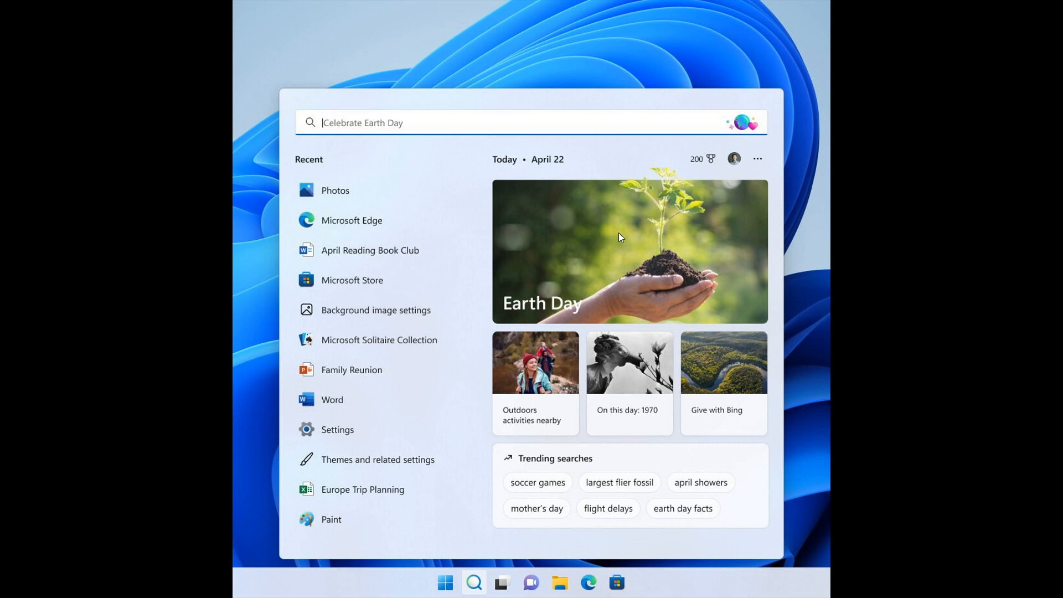
{"action": "mouse_move", "coordinate": [635, 249]}
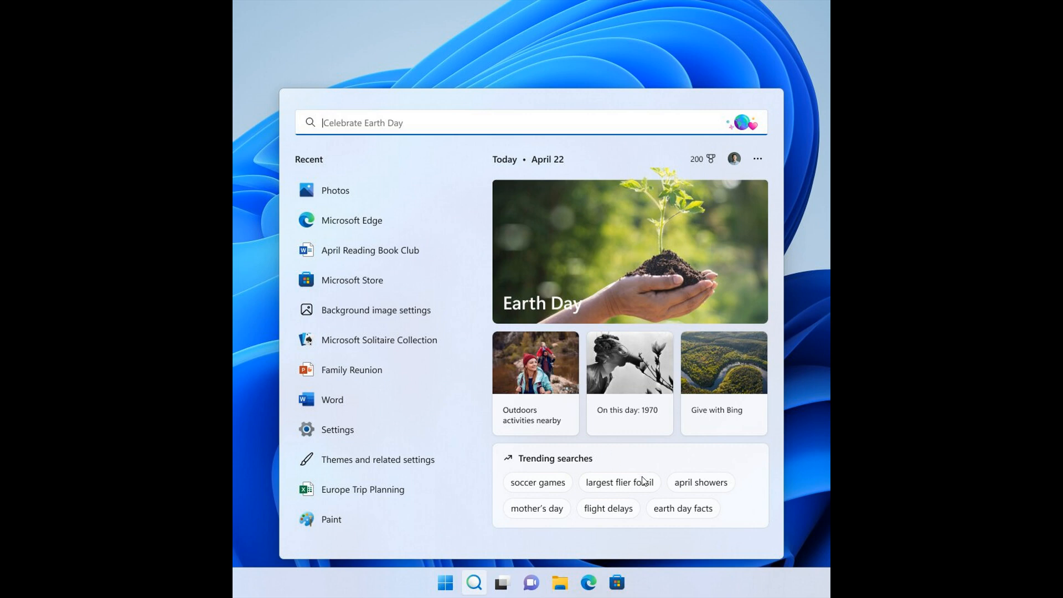
{"action": "mouse_move", "coordinate": [644, 481]}
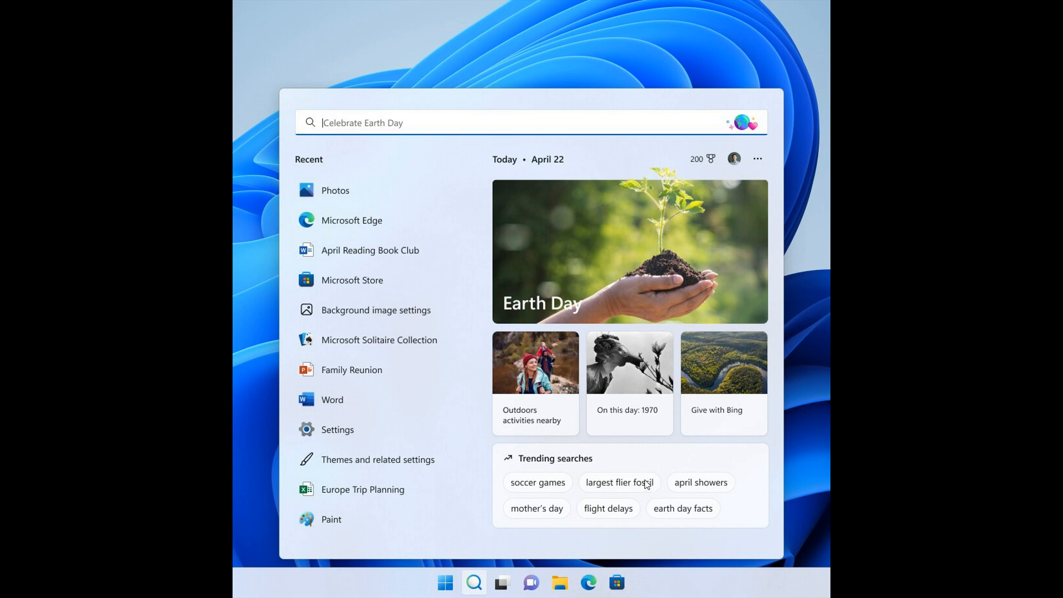
{"action": "mouse_move", "coordinate": [381, 309]}
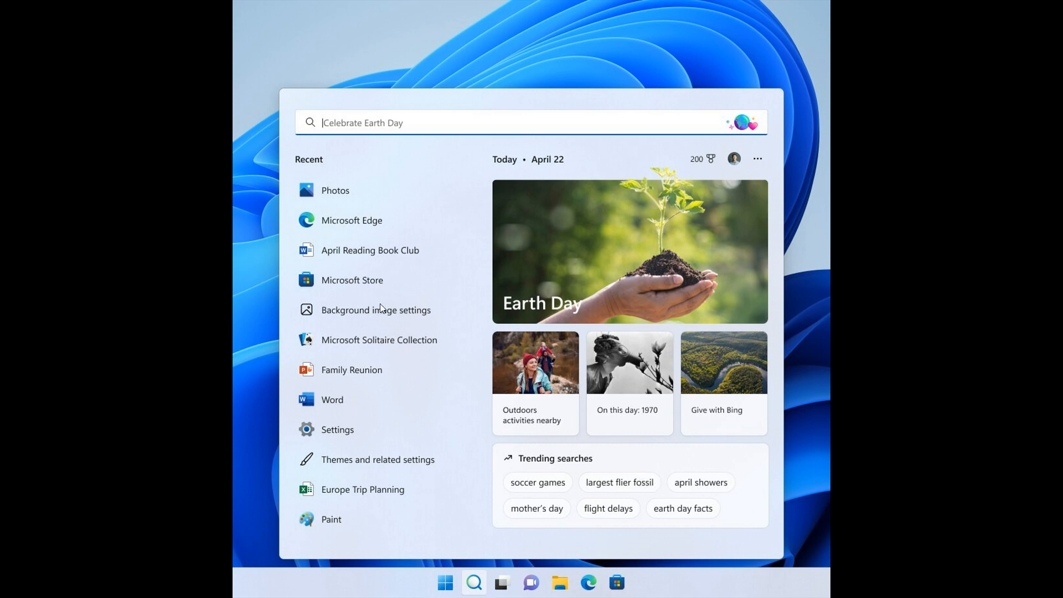
{"action": "mouse_move", "coordinate": [344, 463]}
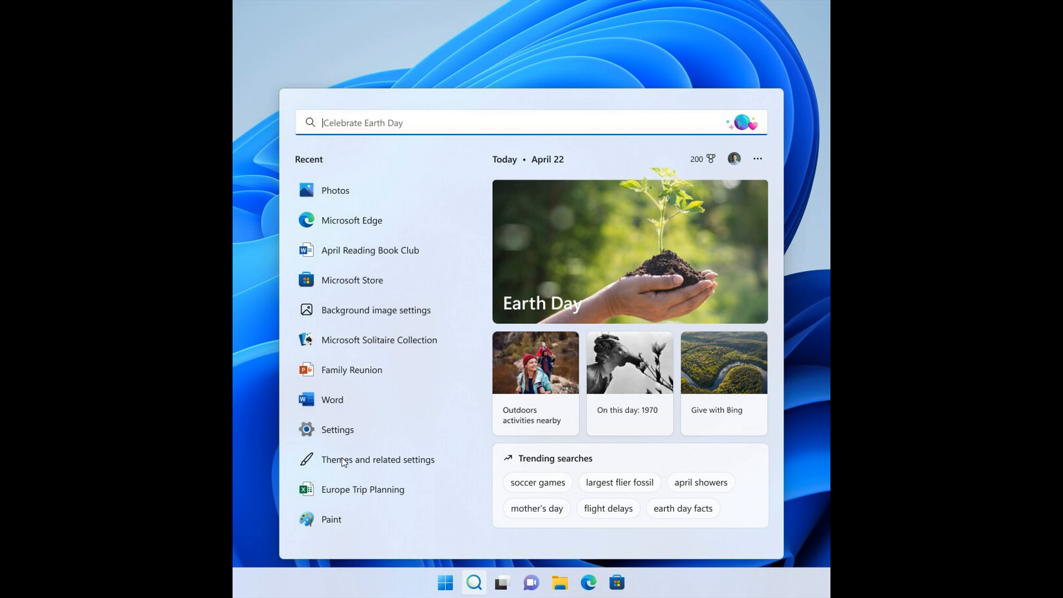
{"action": "mouse_move", "coordinate": [352, 249]}
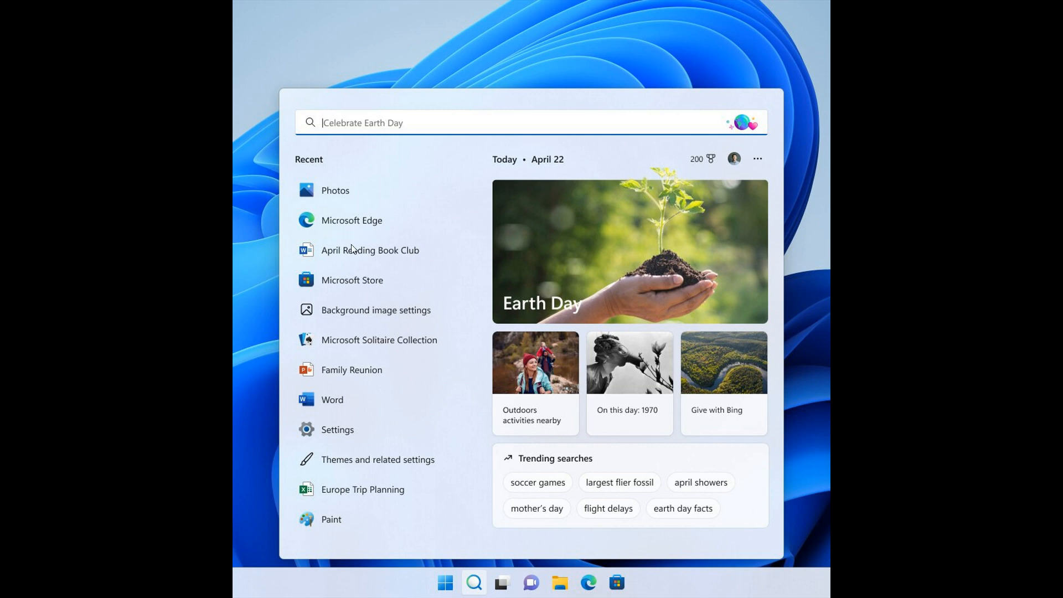
{"action": "mouse_move", "coordinate": [361, 280]}
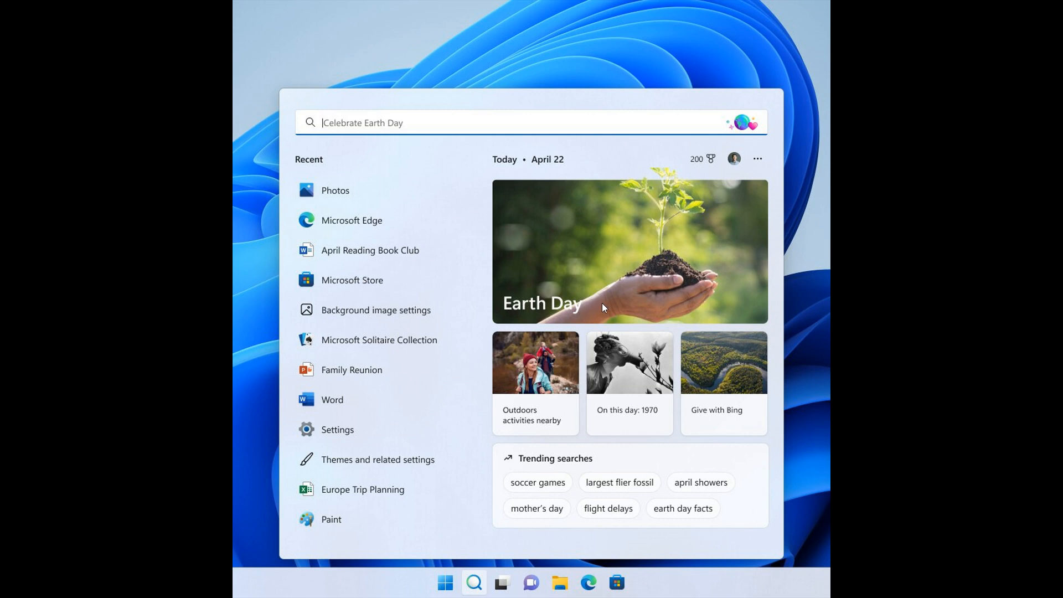
{"action": "mouse_move", "coordinate": [683, 276]}
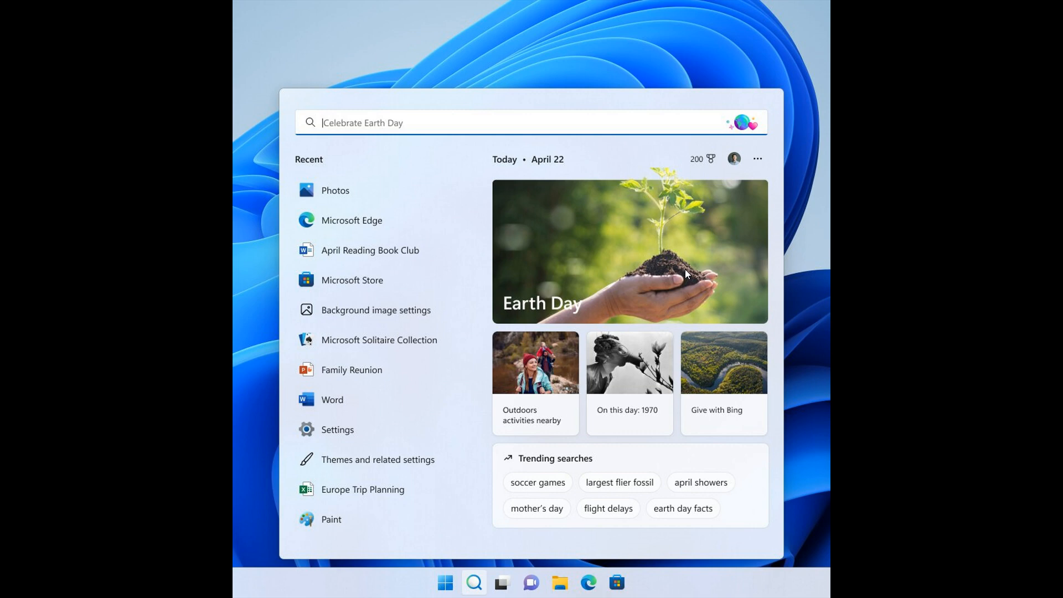
{"action": "mouse_move", "coordinate": [690, 268]}
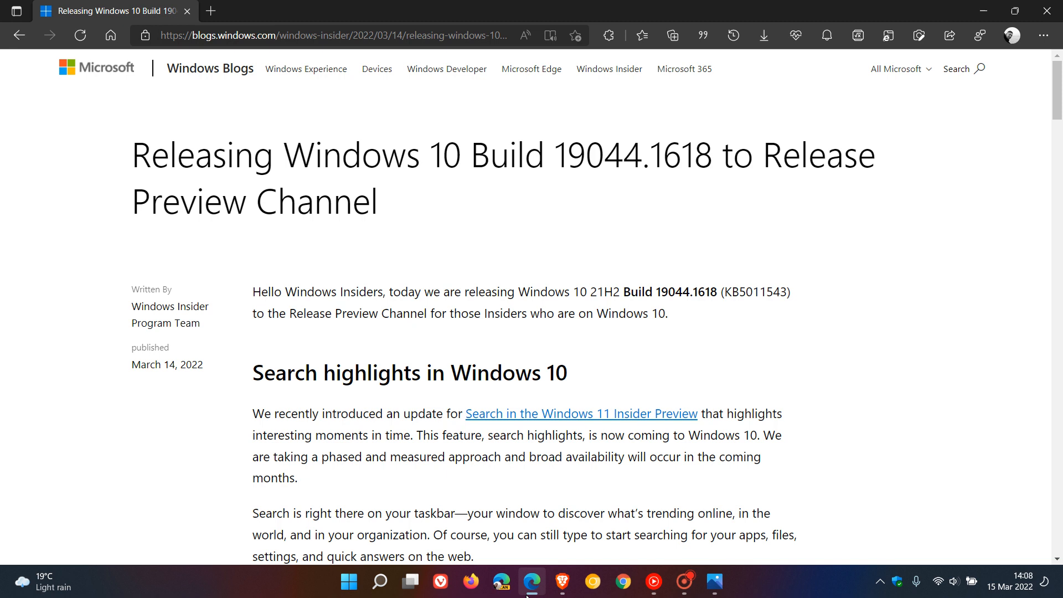
{"action": "mouse_move", "coordinate": [602, 238]}
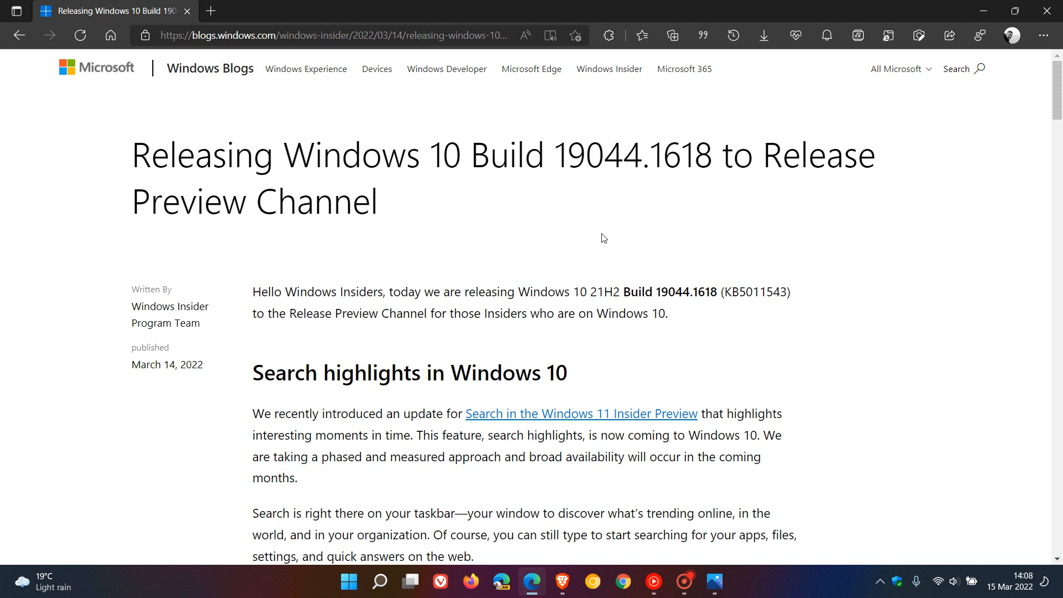
{"action": "mouse_move", "coordinate": [681, 188]}
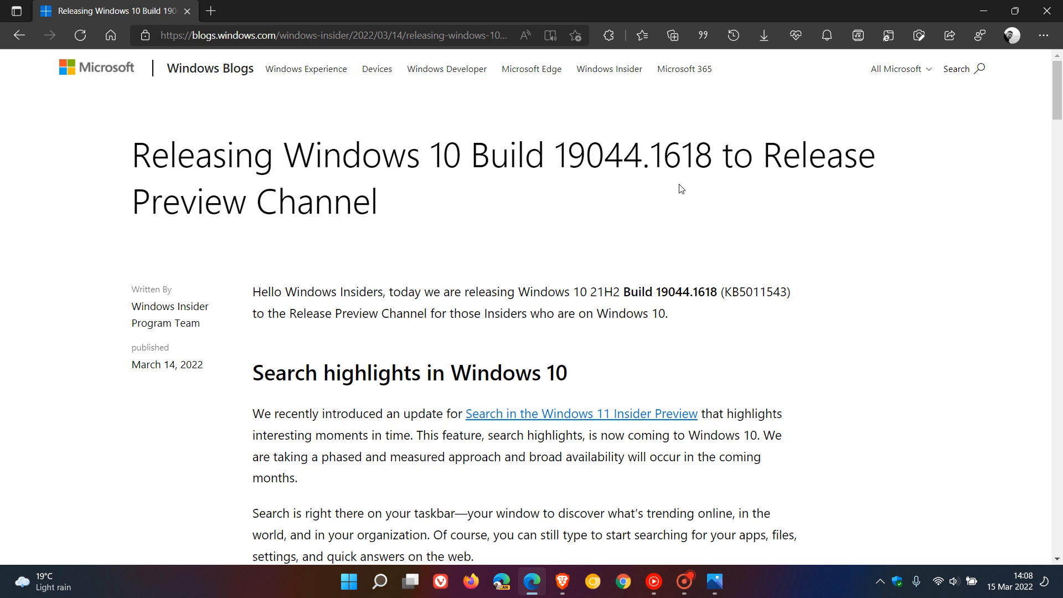
{"action": "mouse_move", "coordinate": [803, 228]}
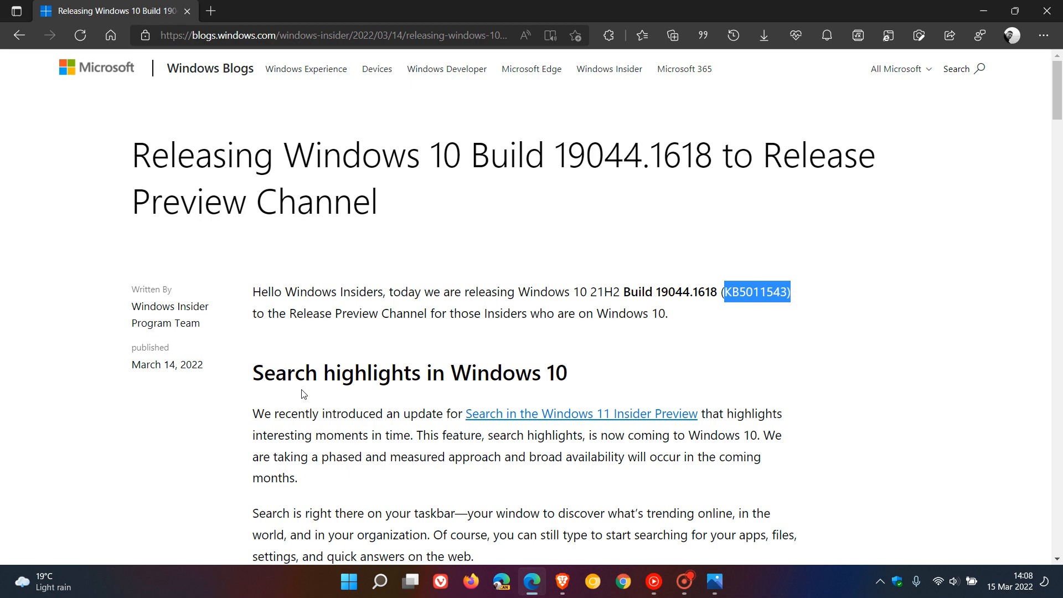
{"action": "mouse_move", "coordinate": [883, 324]}
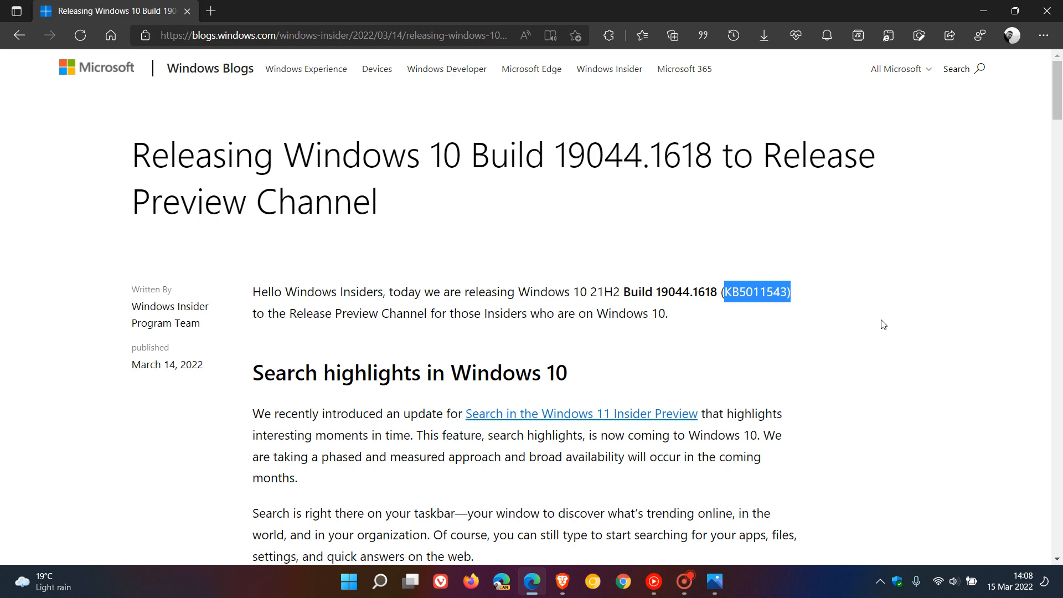
{"action": "scroll", "scroll_direction": "down", "scroll_amount": 3}
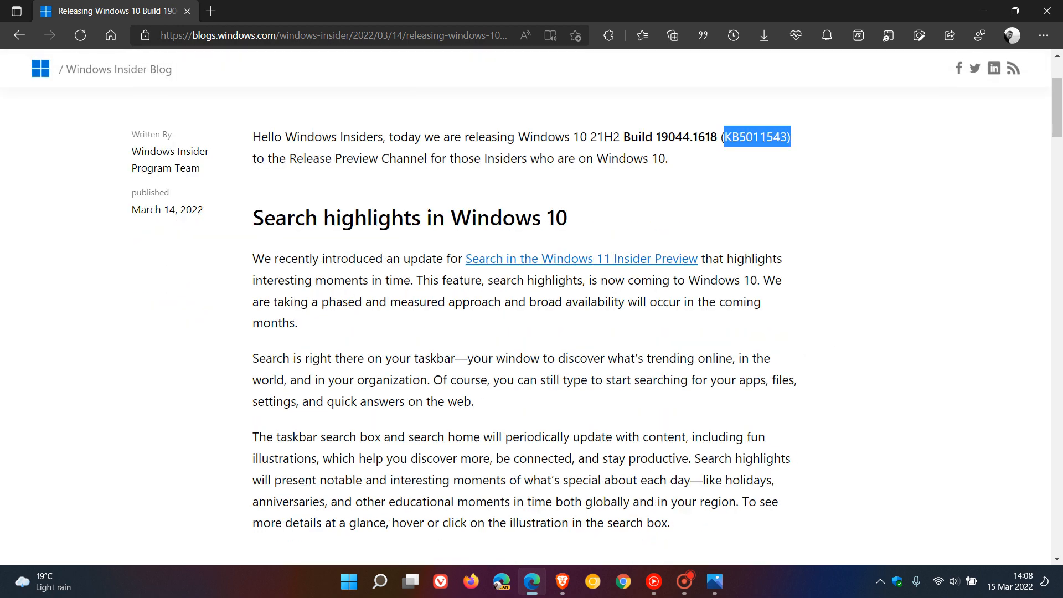
{"action": "left_click_drag", "start_coordinate": [252, 258], "coordinate": [477, 258]}
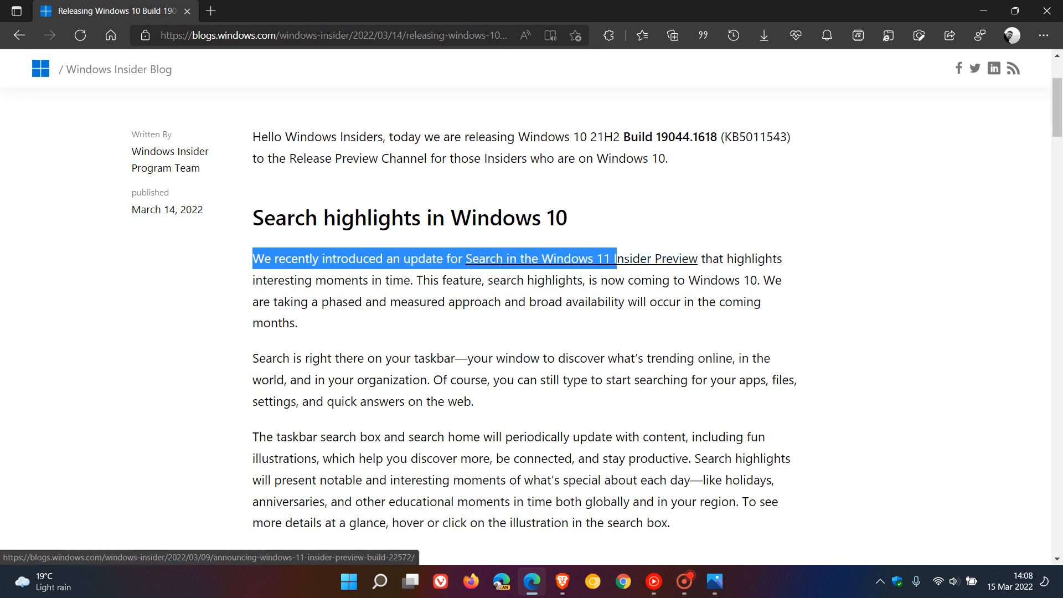
{"action": "left_click_drag", "start_coordinate": [615, 258], "coordinate": [791, 258]}
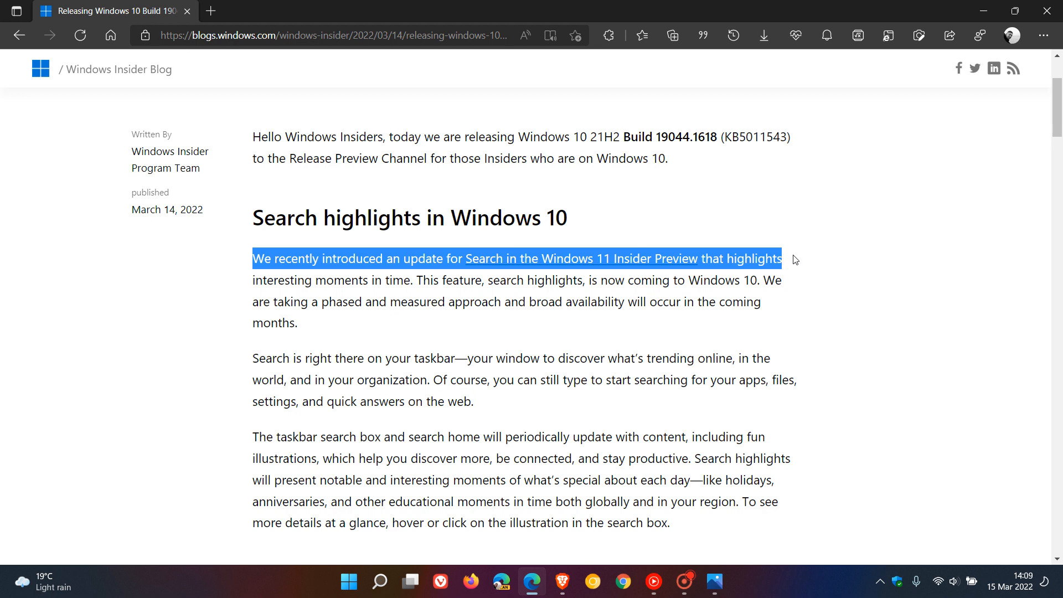
{"action": "left_click_drag", "start_coordinate": [793, 259], "coordinate": [800, 277]}
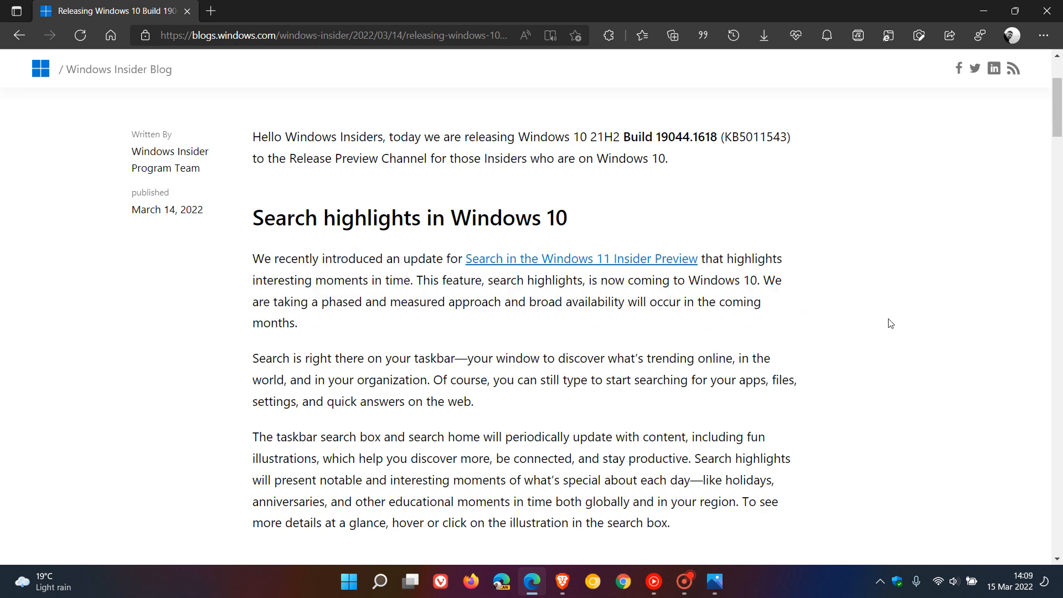
{"action": "mouse_move", "coordinate": [860, 310]}
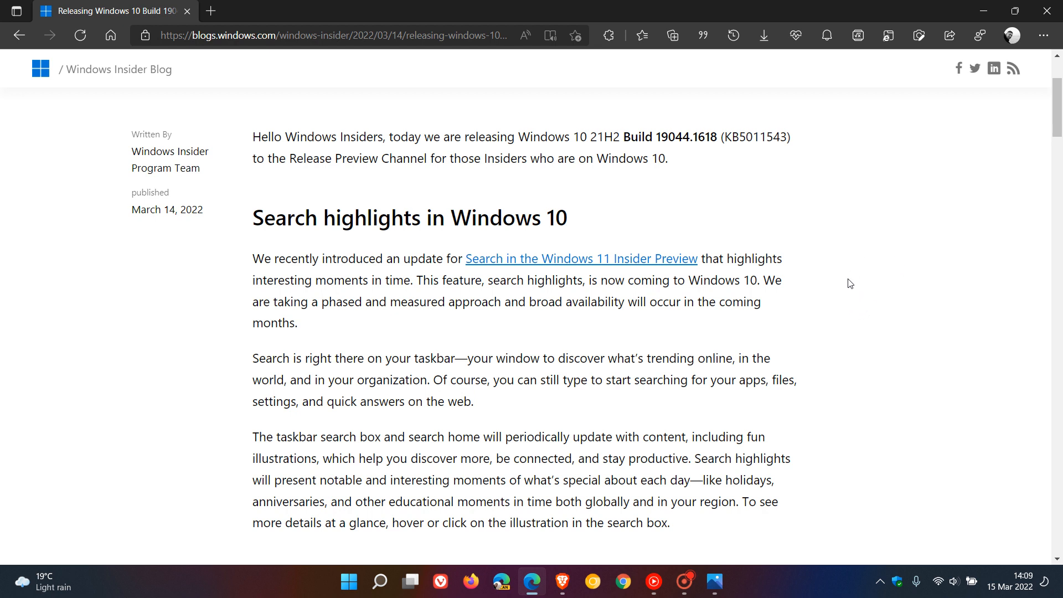
{"action": "mouse_move", "coordinate": [679, 294]}
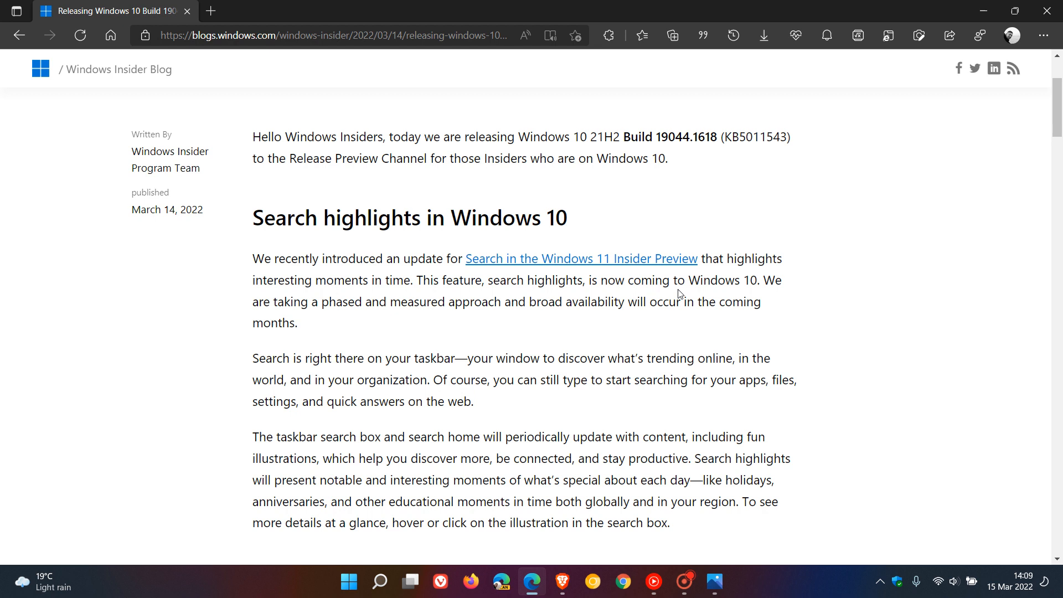
{"action": "mouse_move", "coordinate": [851, 294]}
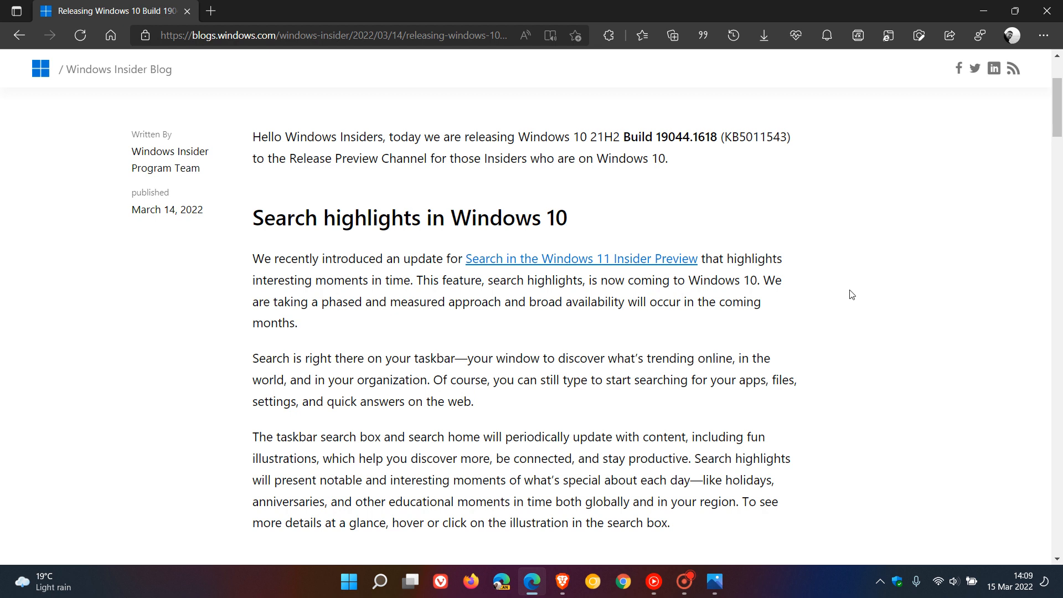
{"action": "mouse_move", "coordinate": [586, 403]}
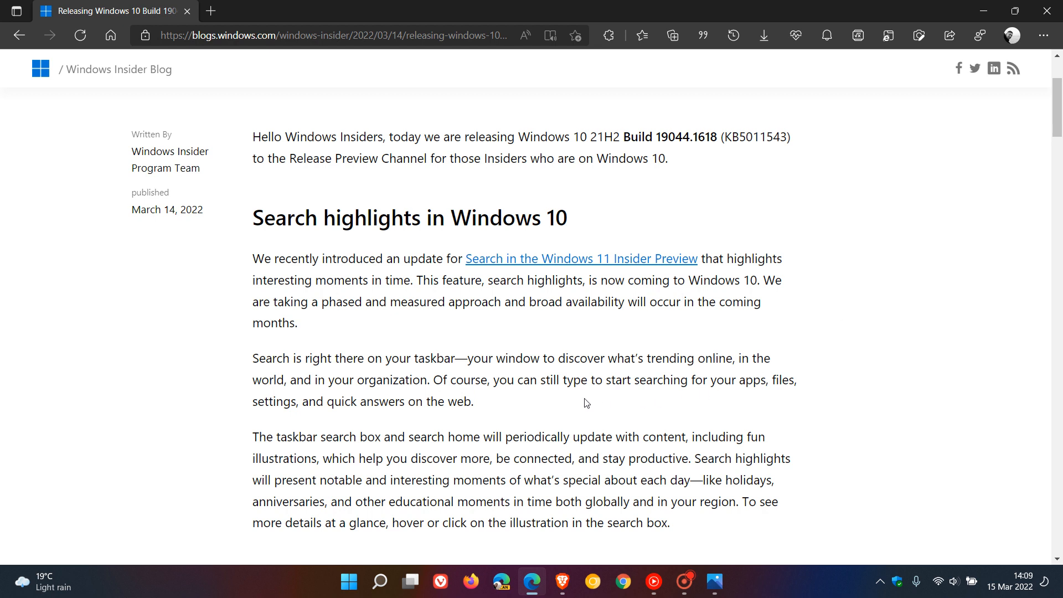
{"action": "mouse_move", "coordinate": [647, 400]}
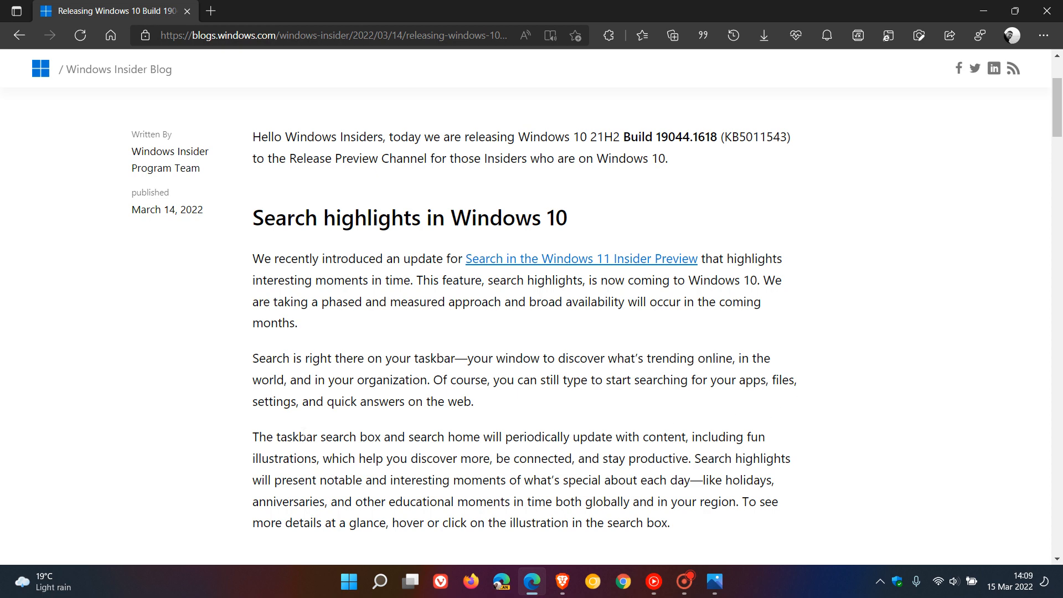
{"action": "mouse_move", "coordinate": [596, 404]}
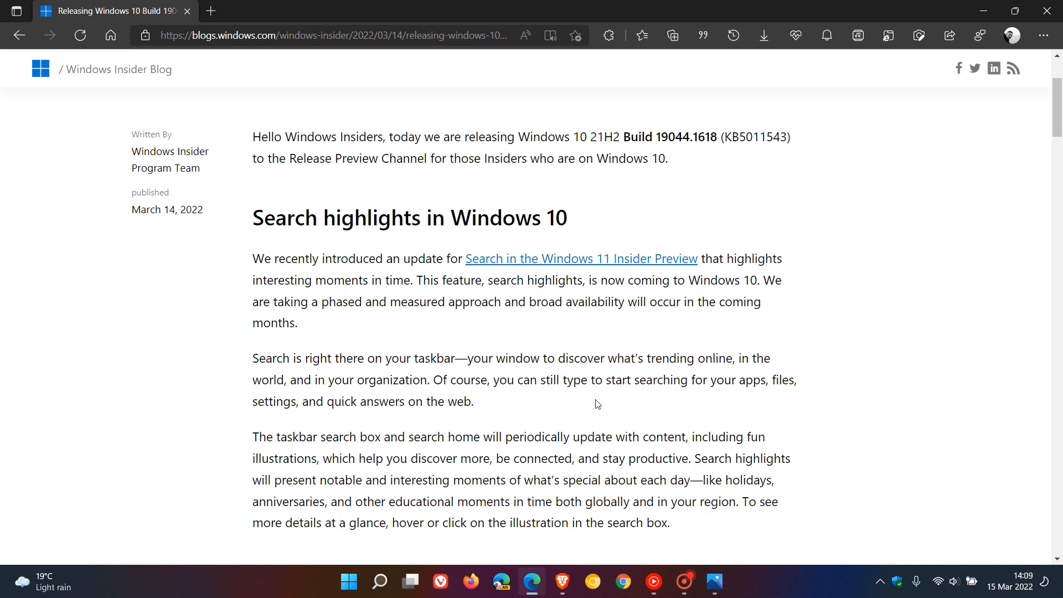
Scroll past the Earth Day and Contoso screenshots to the paragraph on turning search highlights off.
{"action": "scroll", "scroll_direction": "down", "scroll_amount": 3}
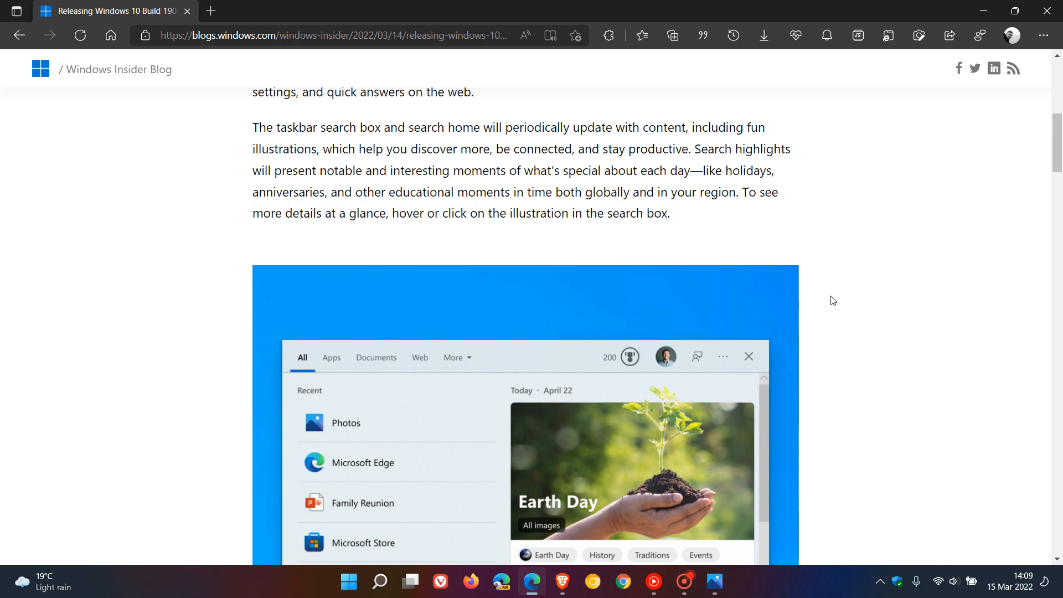
{"action": "scroll", "scroll_direction": "down", "scroll_amount": 3}
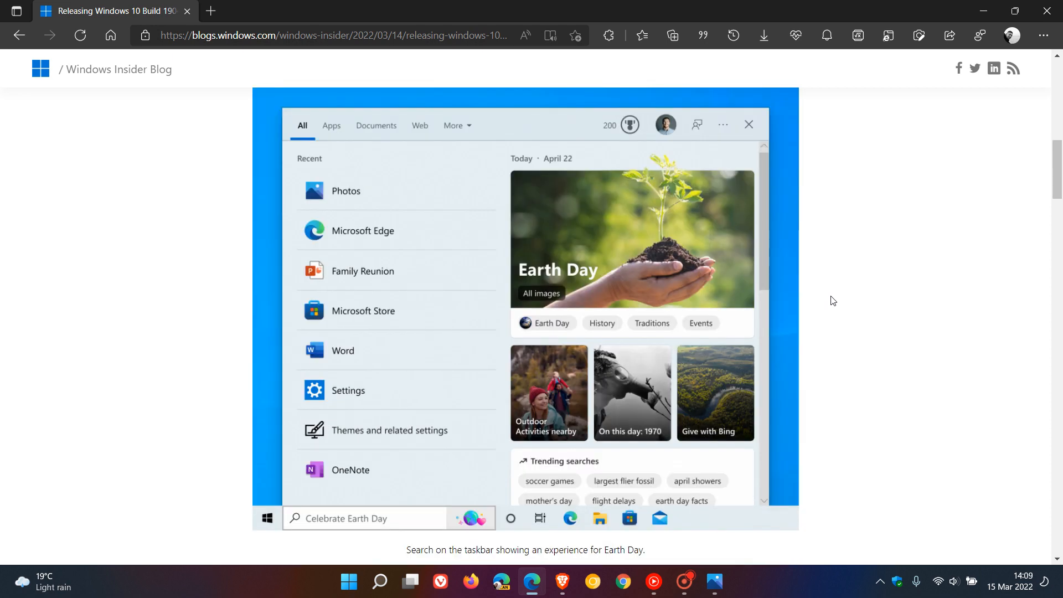
{"action": "mouse_move", "coordinate": [644, 263]}
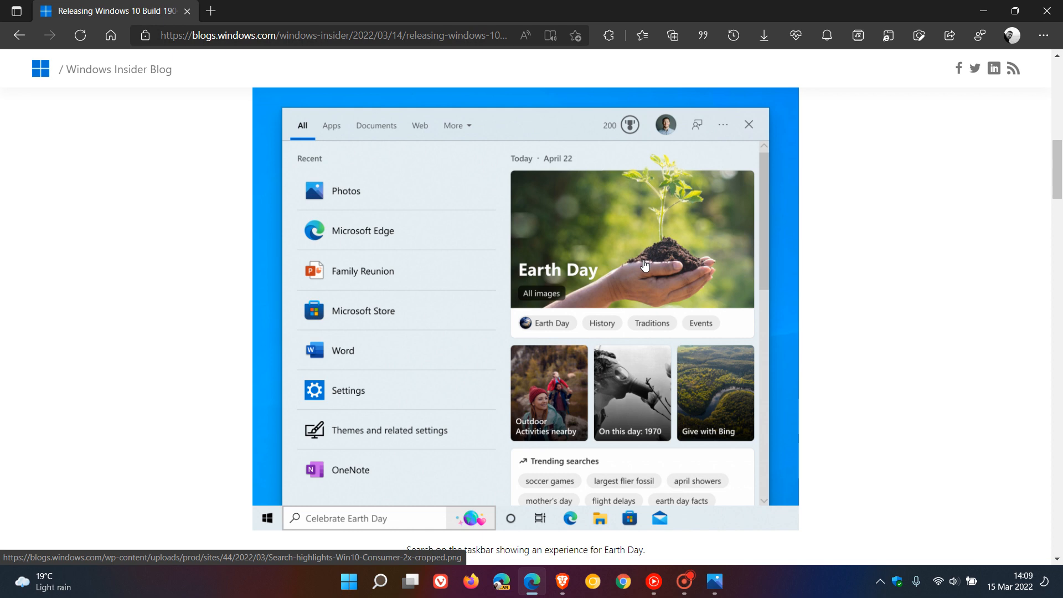
{"action": "scroll", "scroll_direction": "down", "scroll_amount": 3}
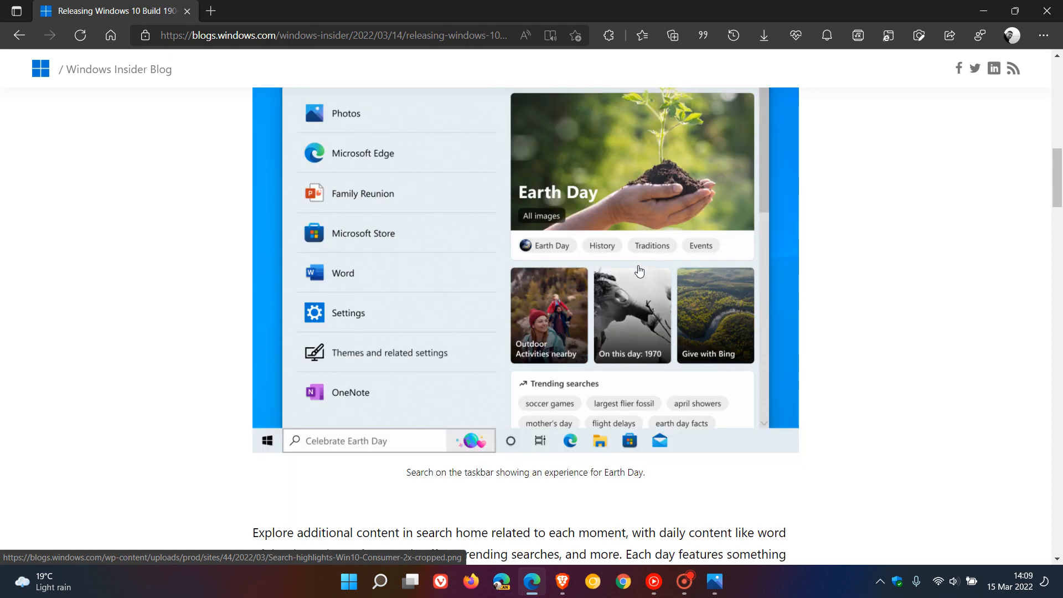
{"action": "scroll", "scroll_direction": "down", "scroll_amount": 3}
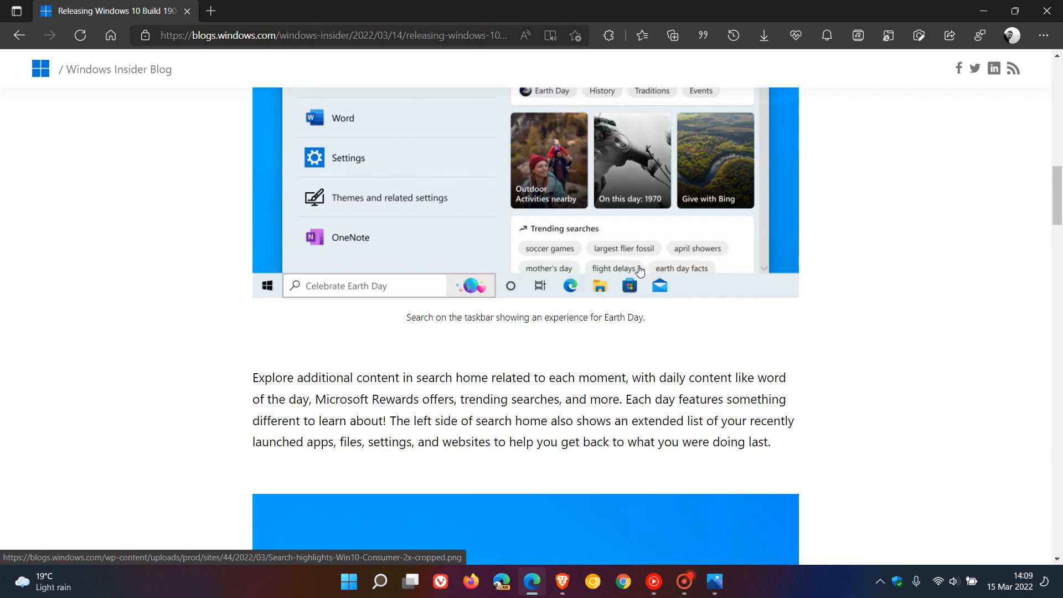
{"action": "scroll", "scroll_direction": "down", "scroll_amount": 3}
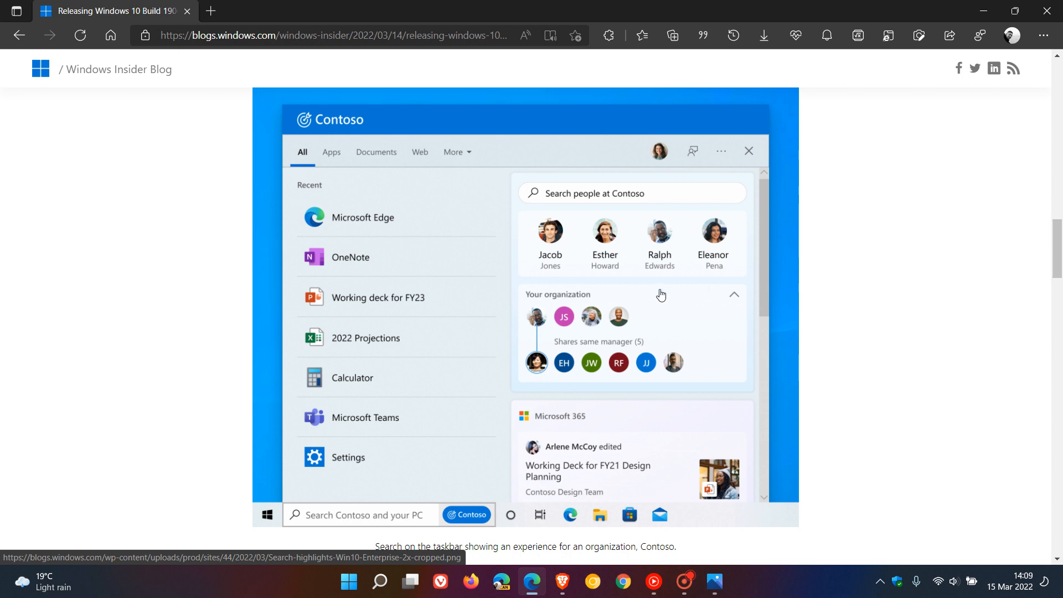
{"action": "scroll", "scroll_direction": "down", "scroll_amount": 3}
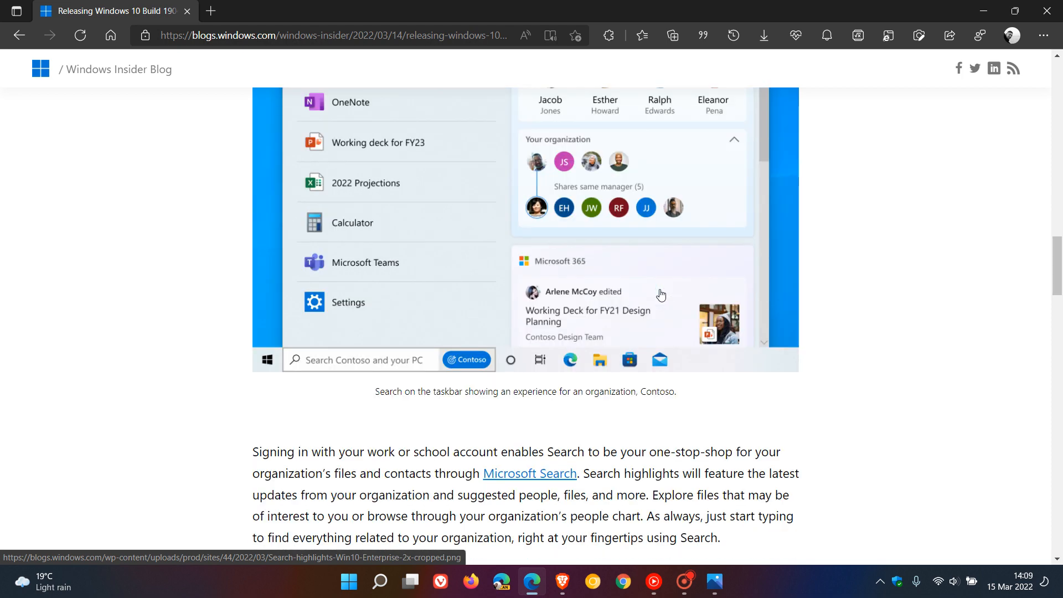
{"action": "scroll", "scroll_direction": "down", "scroll_amount": 3}
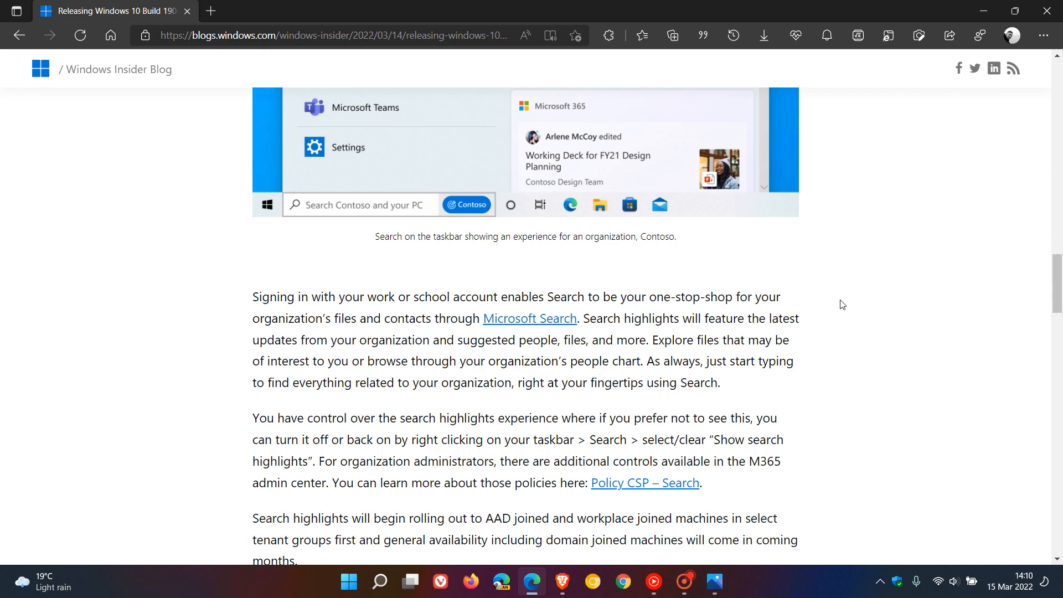
Scroll through the Improvements and Fixes heading and down its bullet list of fixes.
{"action": "scroll", "scroll_direction": "down", "scroll_amount": 3}
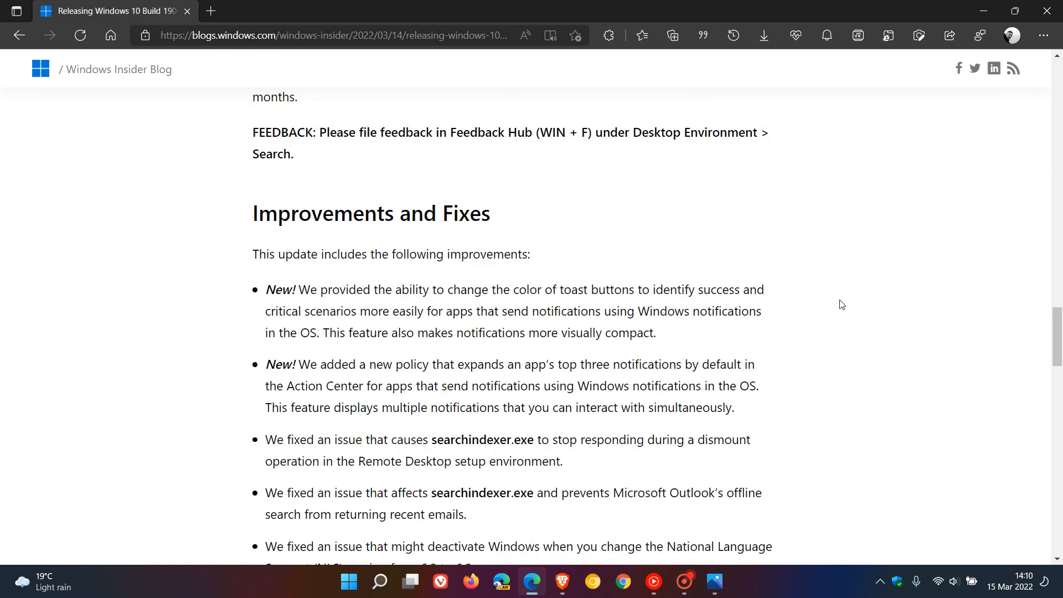
{"action": "scroll", "scroll_direction": "up", "scroll_amount": 3}
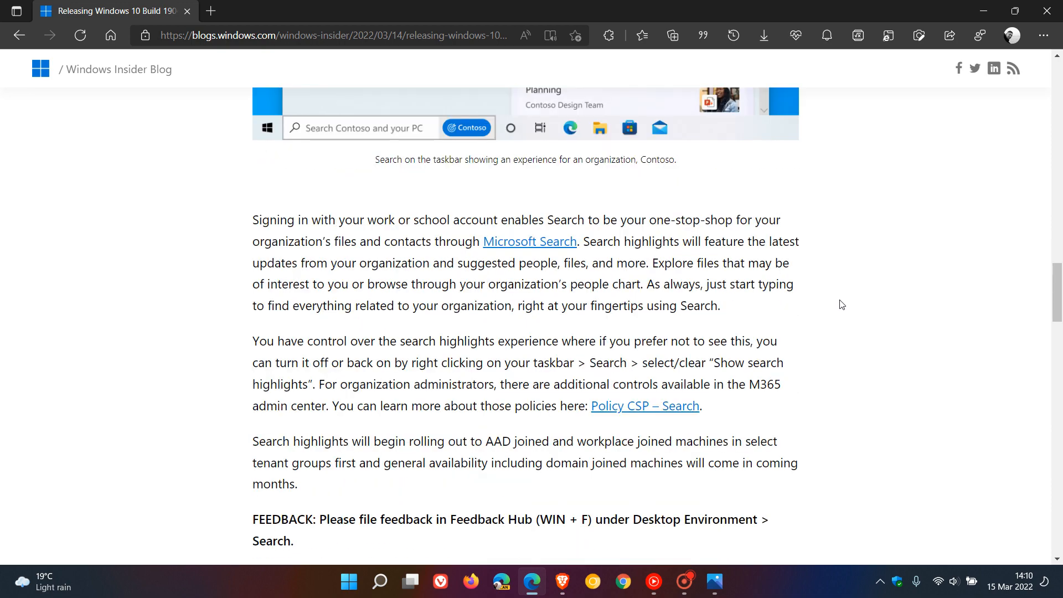
{"action": "scroll", "scroll_direction": "down", "scroll_amount": 3}
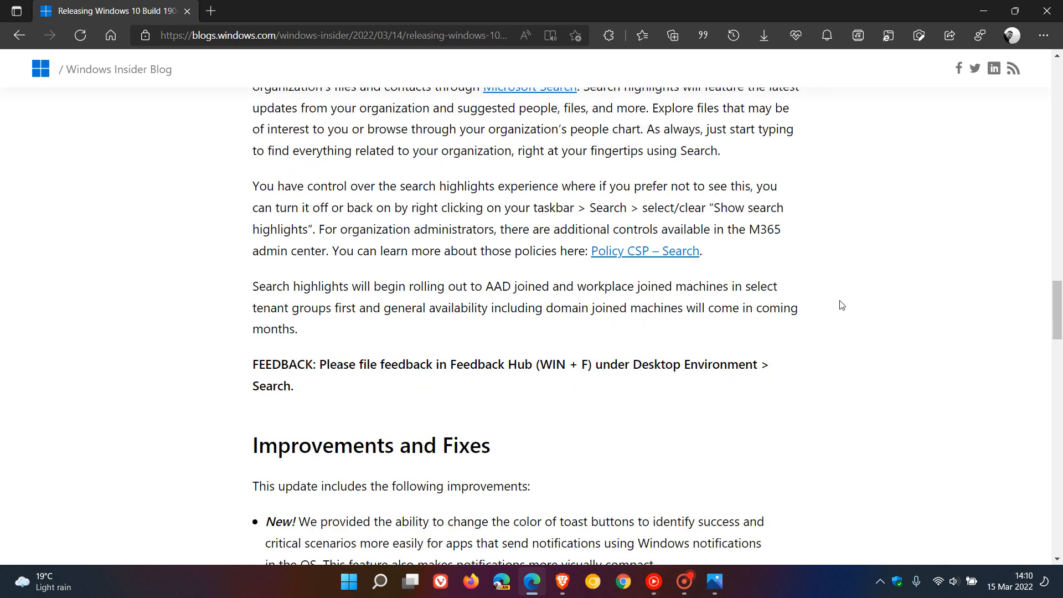
{"action": "scroll", "scroll_direction": "down", "scroll_amount": 3}
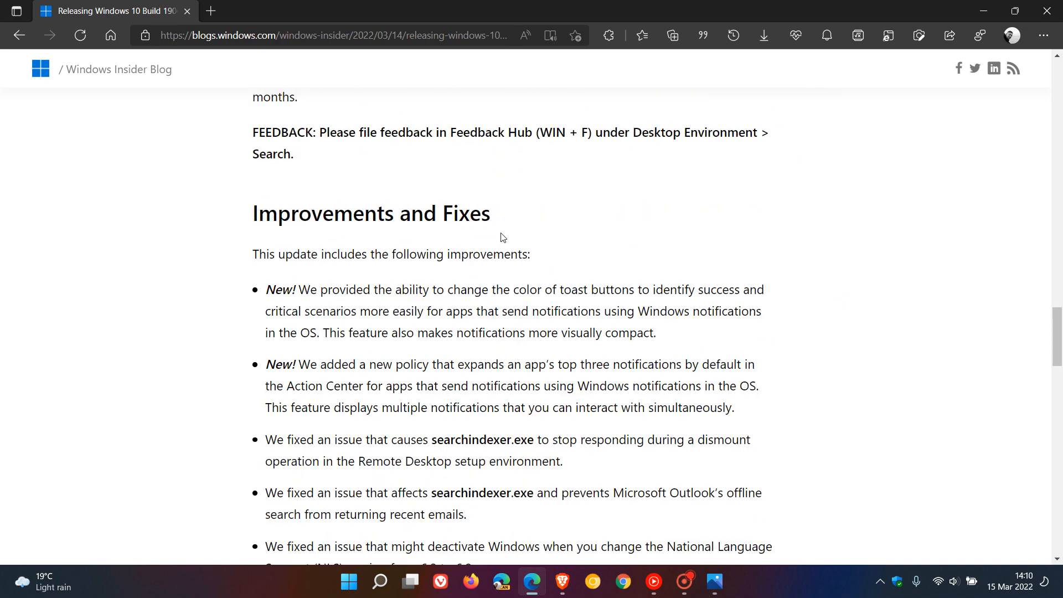
{"action": "mouse_move", "coordinate": [801, 251]}
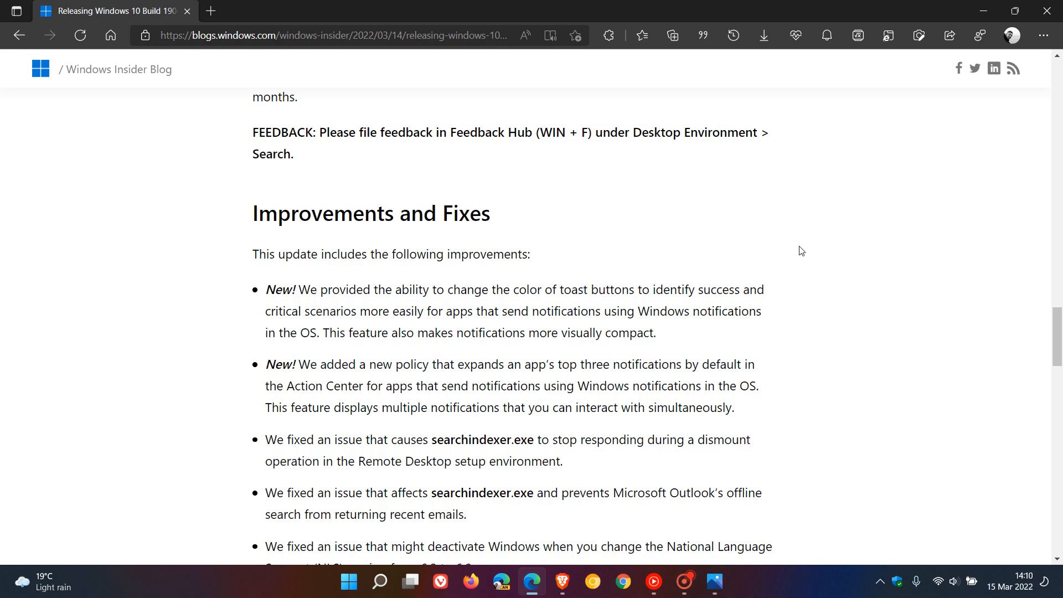
{"action": "scroll", "scroll_direction": "down", "scroll_amount": 3}
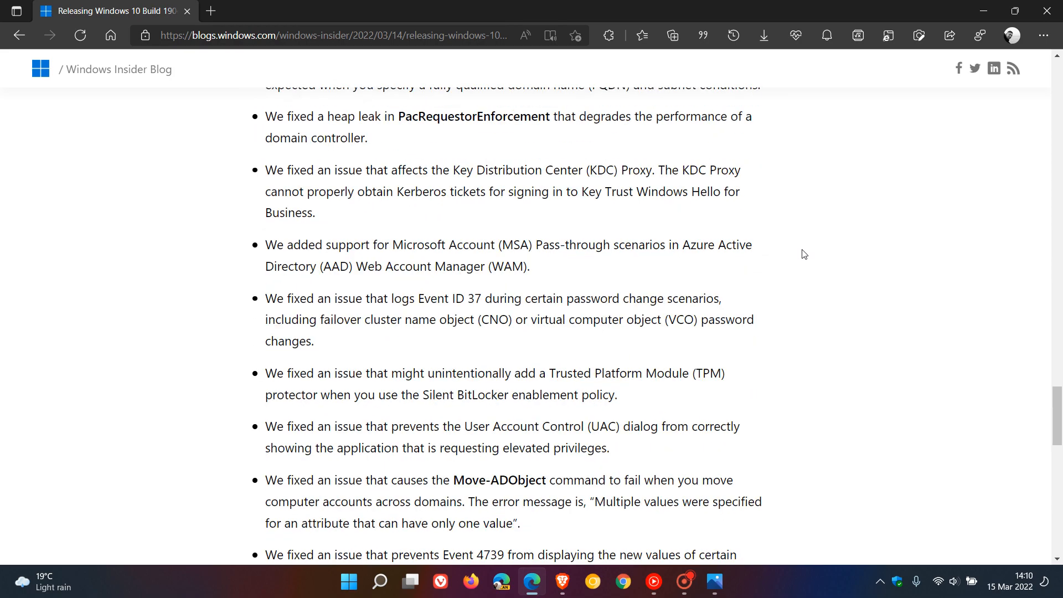
{"action": "scroll", "scroll_direction": "up", "scroll_amount": 3}
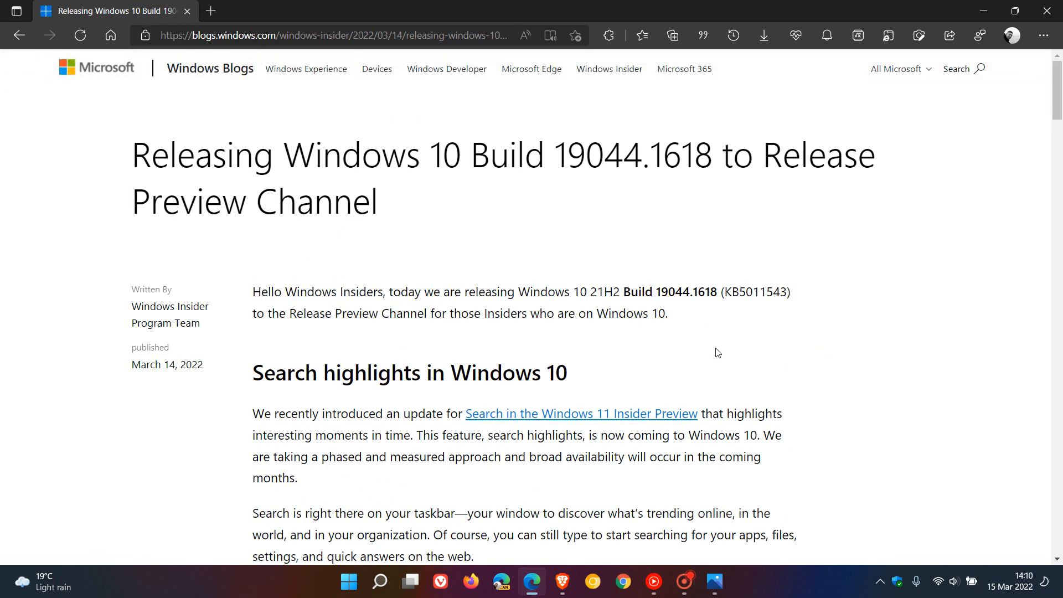
{"action": "mouse_move", "coordinate": [748, 359]}
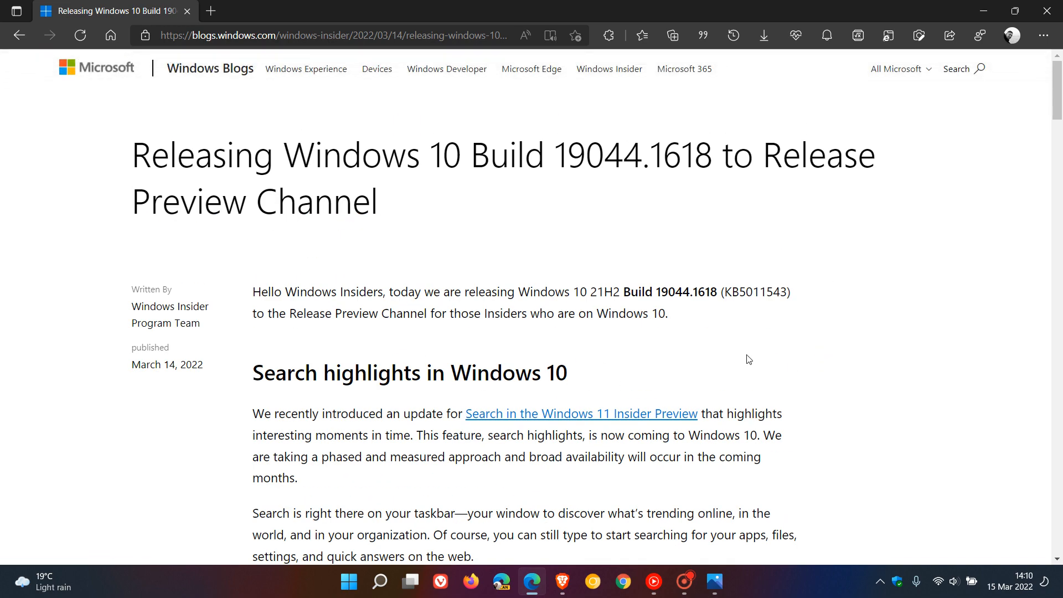
{"action": "mouse_move", "coordinate": [583, 413]}
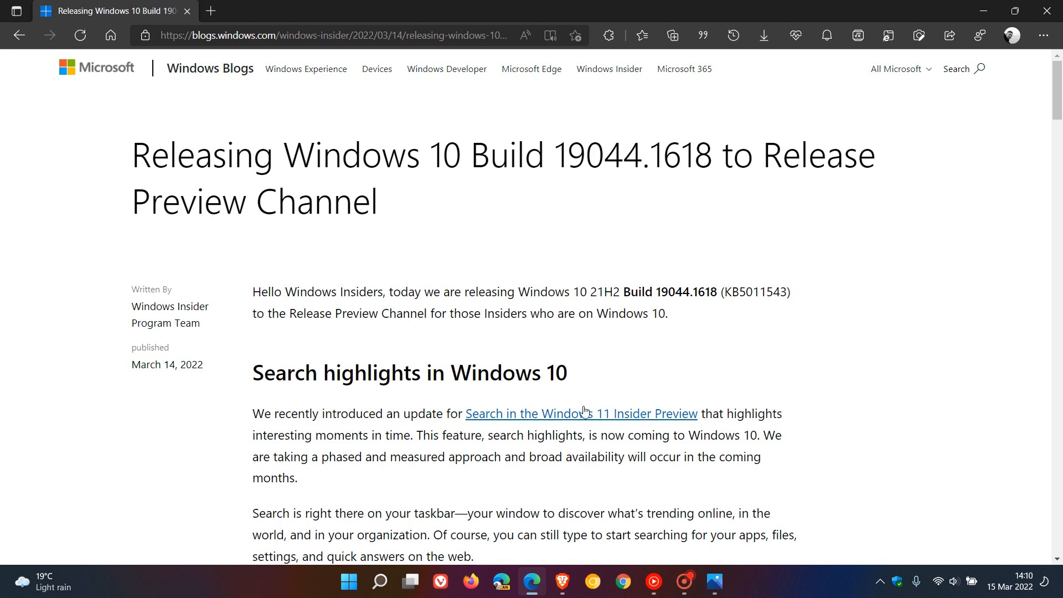
{"action": "mouse_move", "coordinate": [511, 421]}
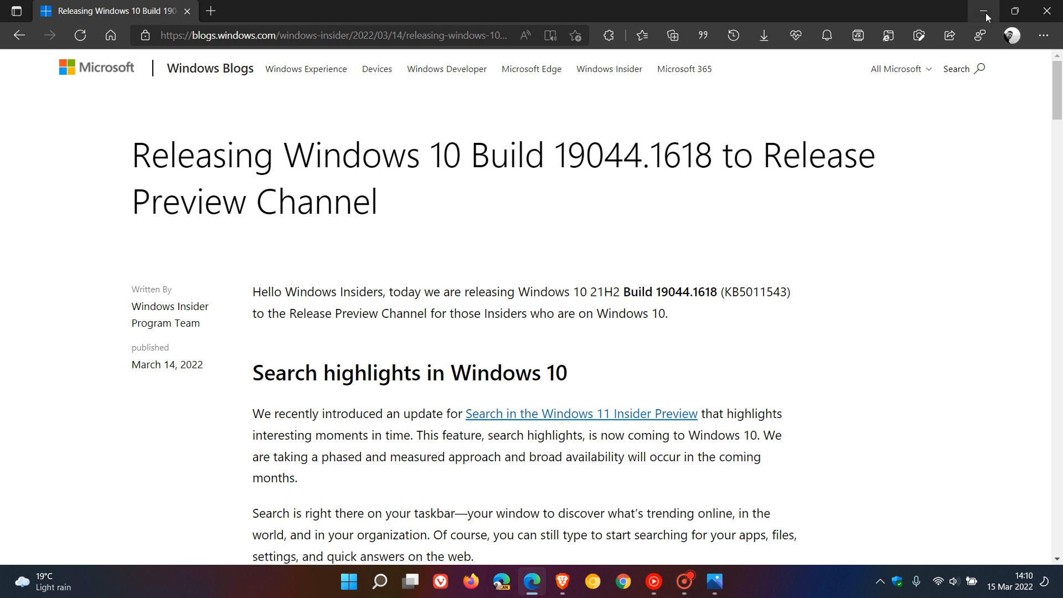
Minimize the Edge window so the Windows 11 desktop wallpaper shows.
{"action": "left_click", "coordinate": [982, 12]}
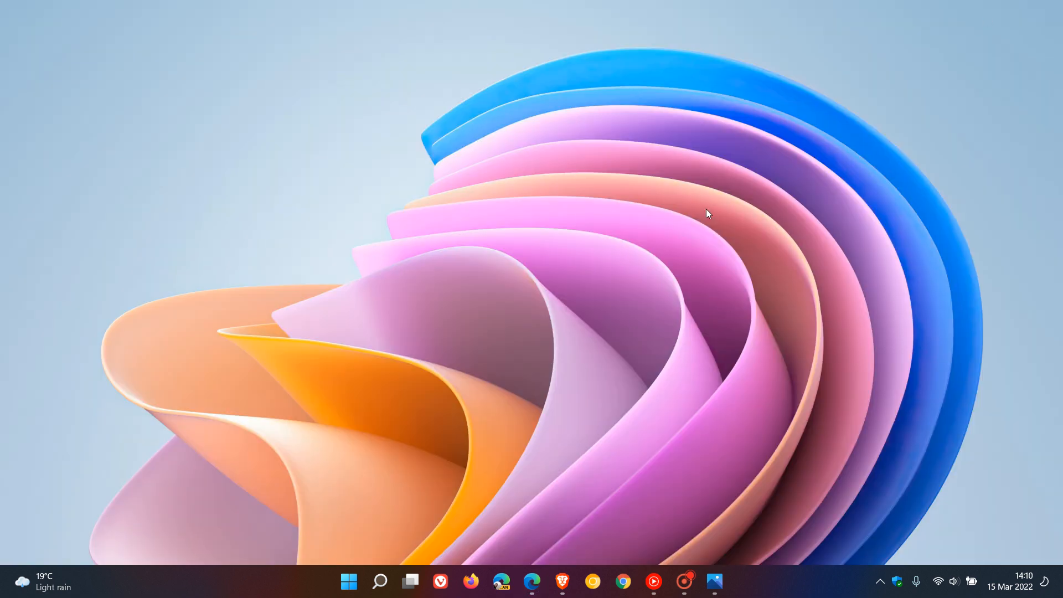